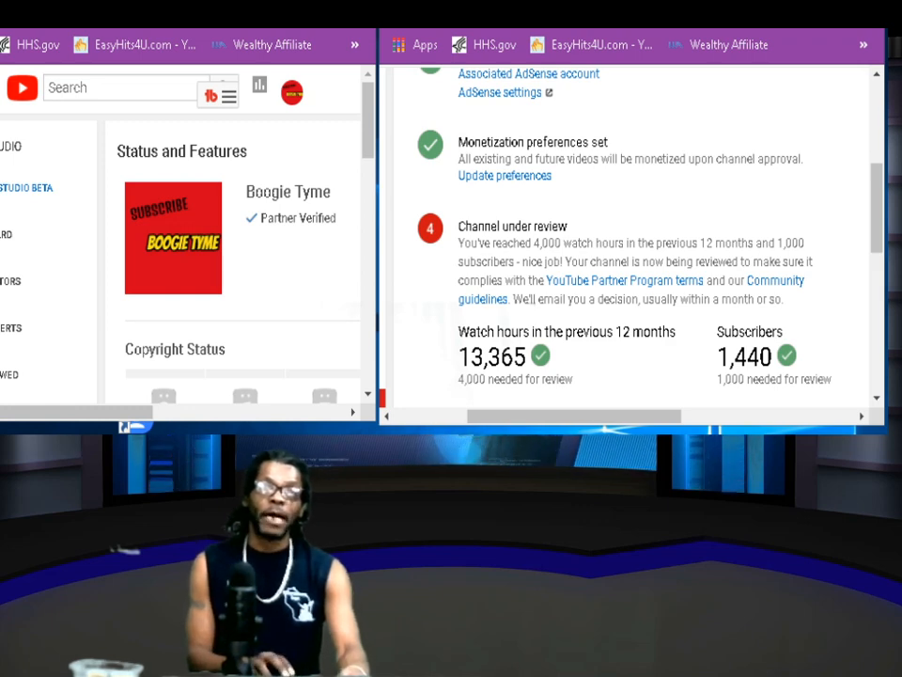
Scroll through the channel's Status and Features page showing no strikes and monetization in review.
scroll(down, 3)
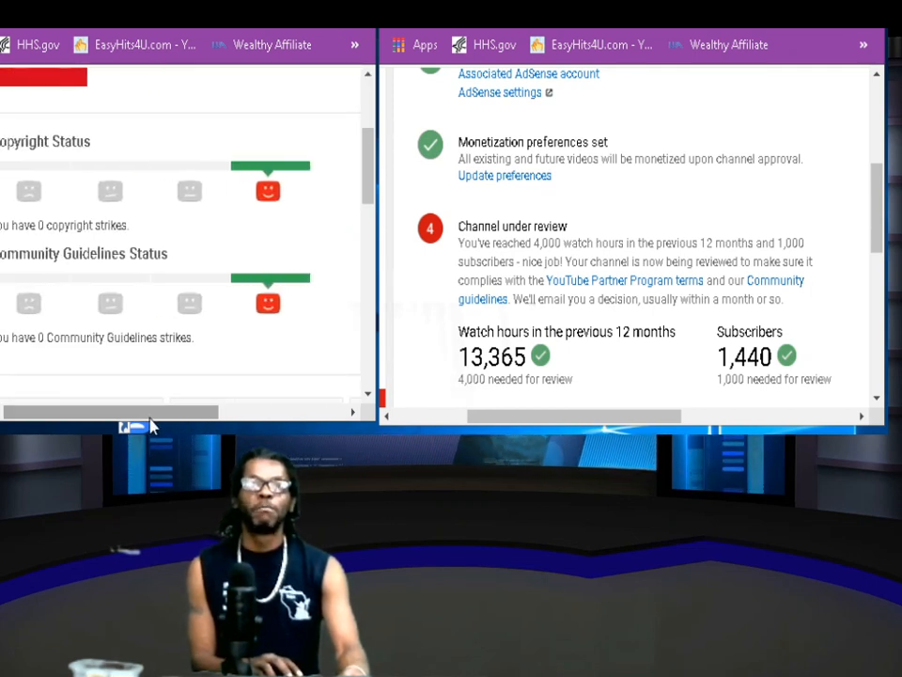
scroll(up, 3)
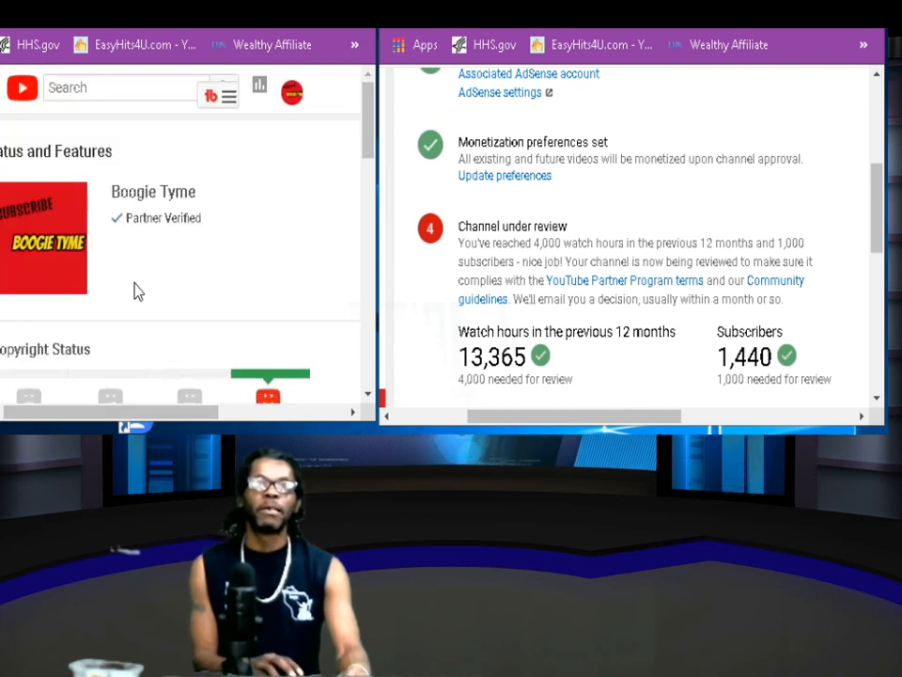
mouse_move(167, 252)
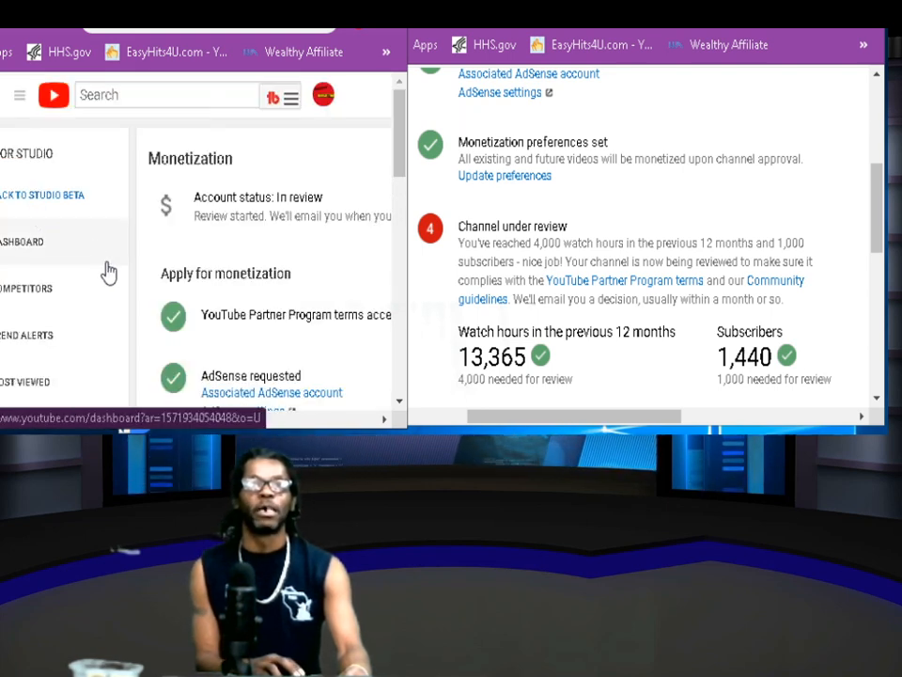
mouse_move(75, 288)
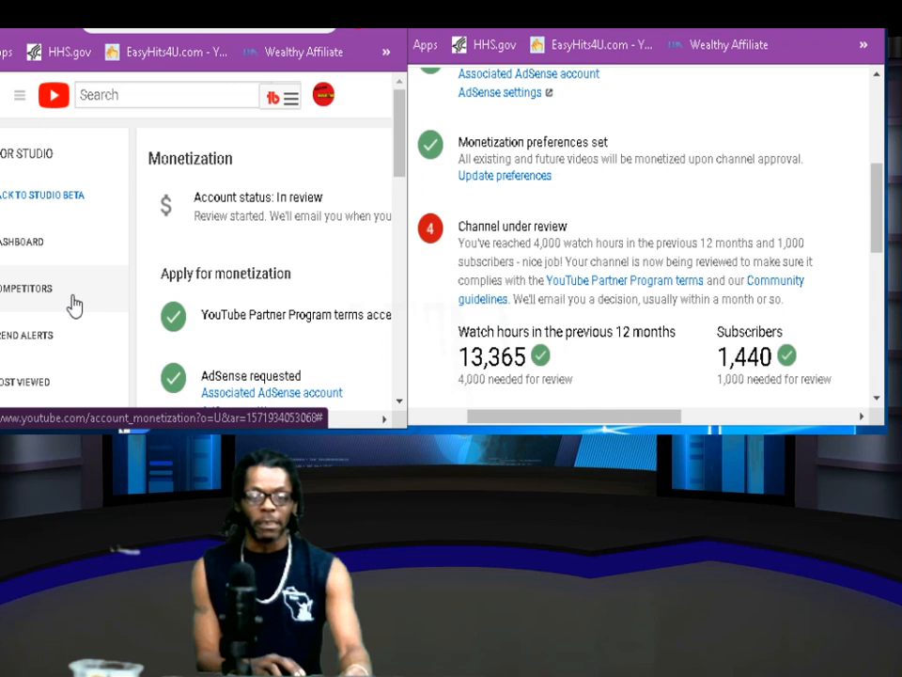
mouse_move(316, 290)
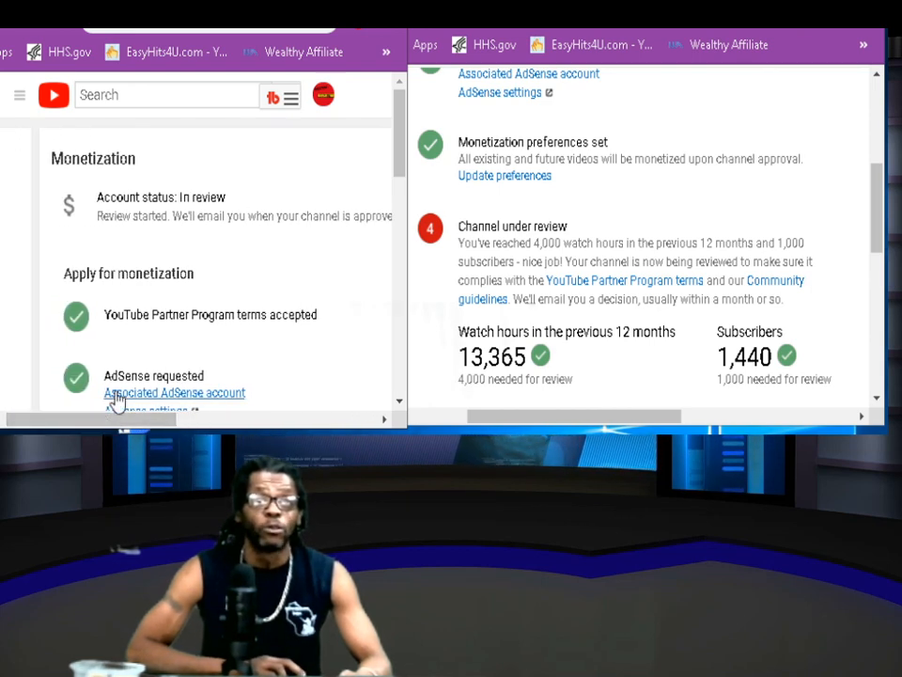
Scroll down the Monetization page past account status, Partner Program terms and AdSense request.
scroll(down, 3)
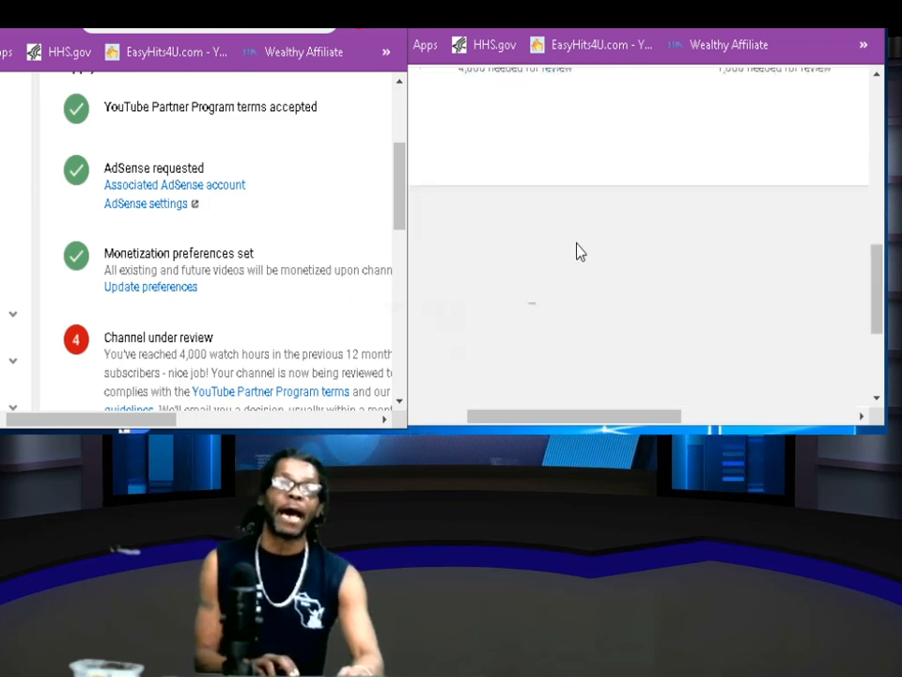
scroll(down, 3)
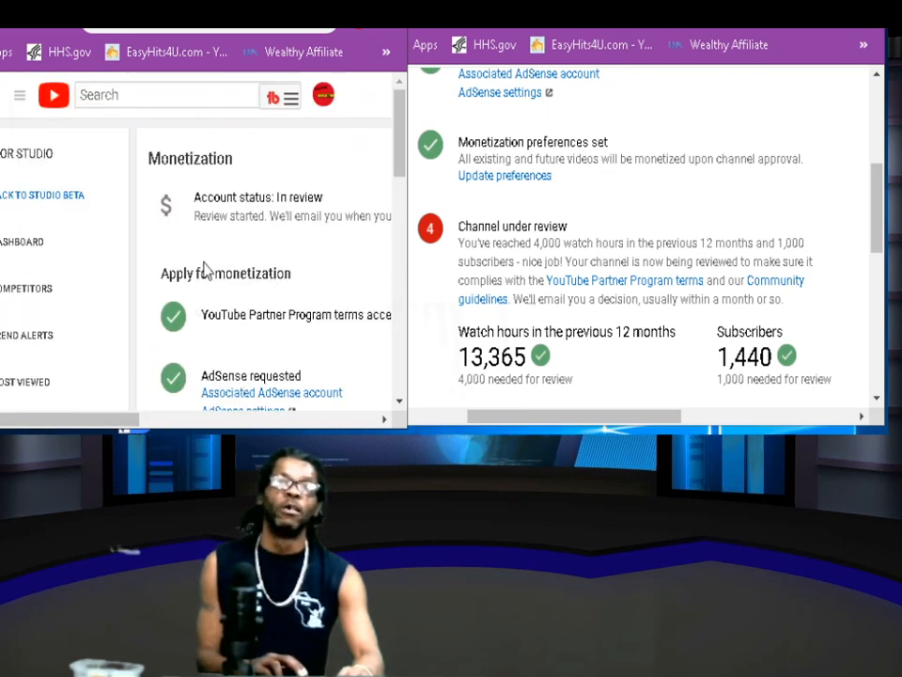
mouse_move(15, 52)
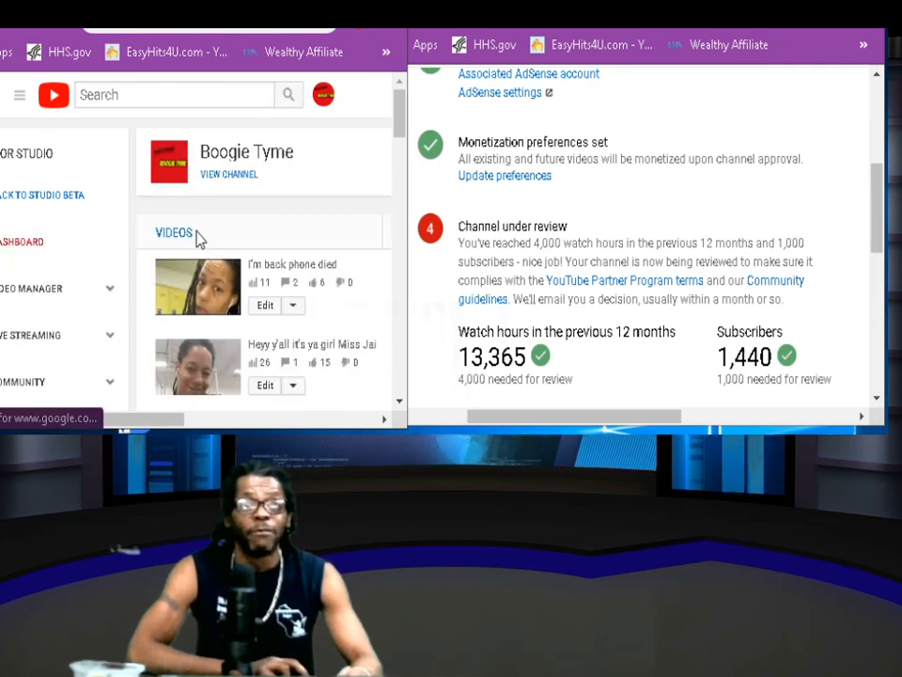
Start playing one of the channel's past livestream replays from the dashboard's Videos list.
scroll(down, 3)
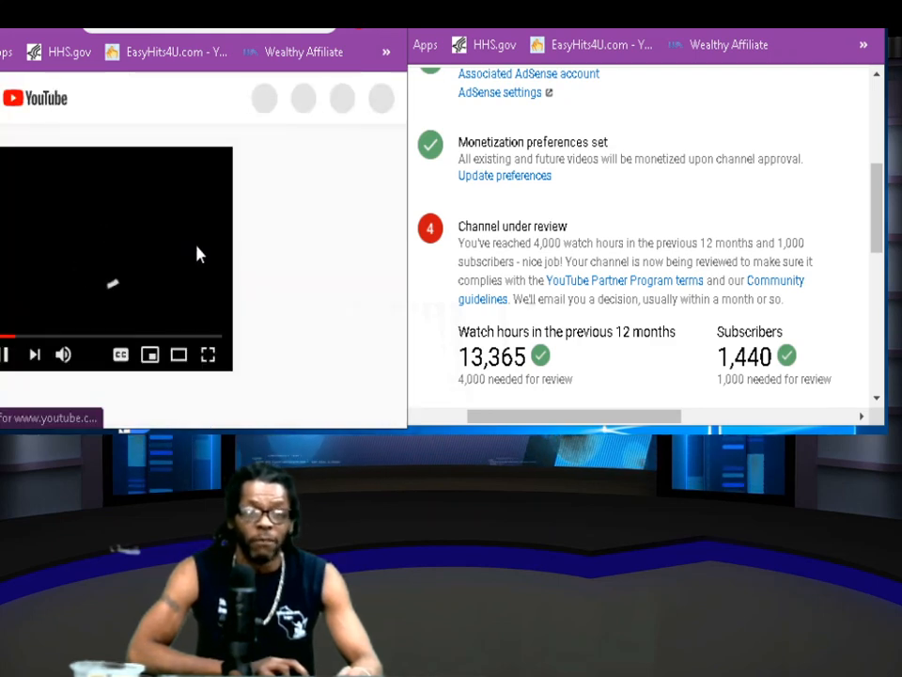
click(11, 354)
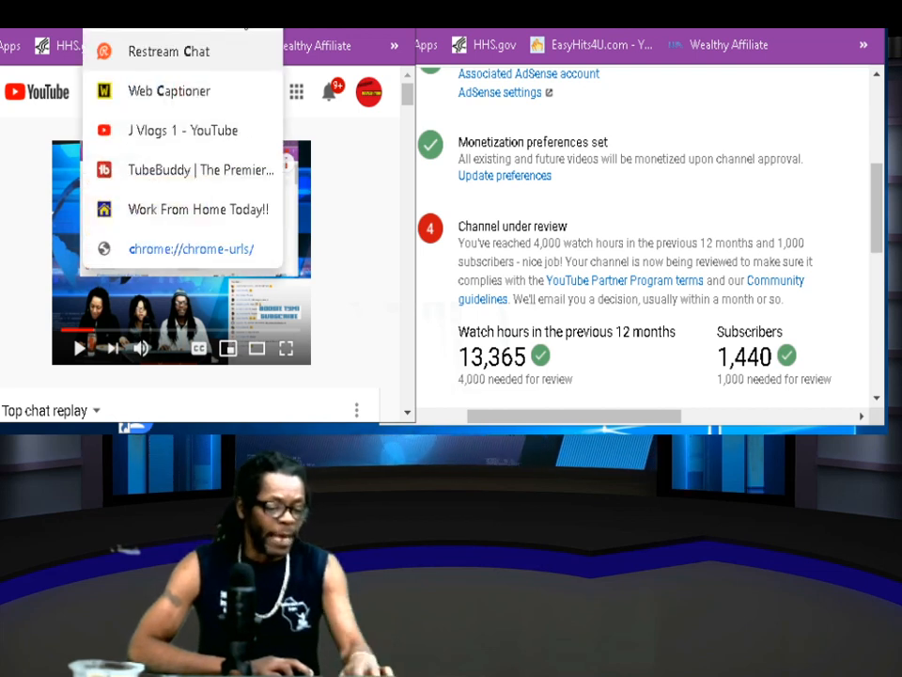
Search 'youtube calculator' and reach Influencer Marketing Hub's YouTube Money Calculator.
text(cyo)
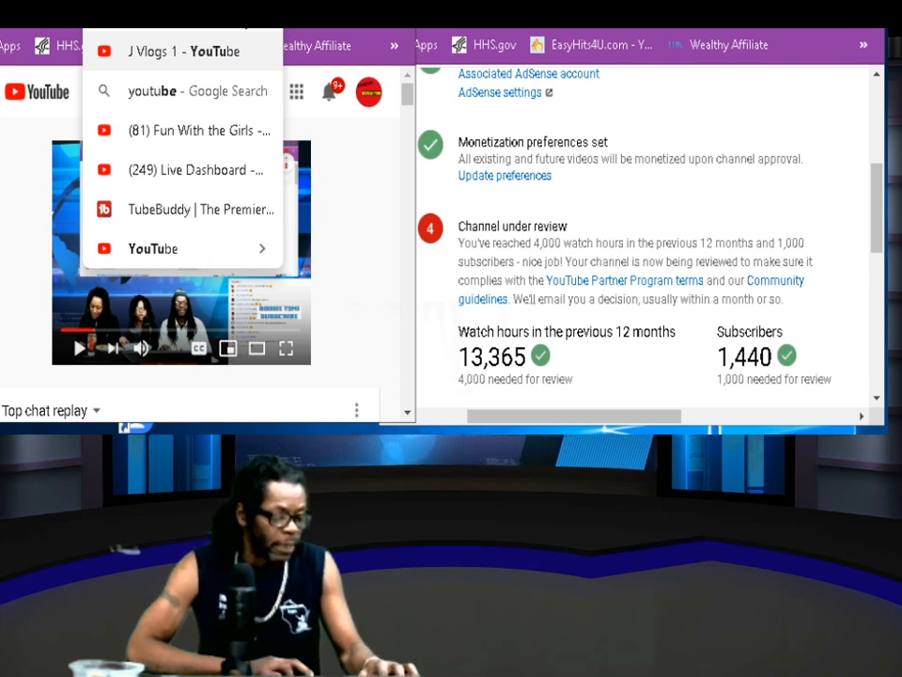
text(ca)
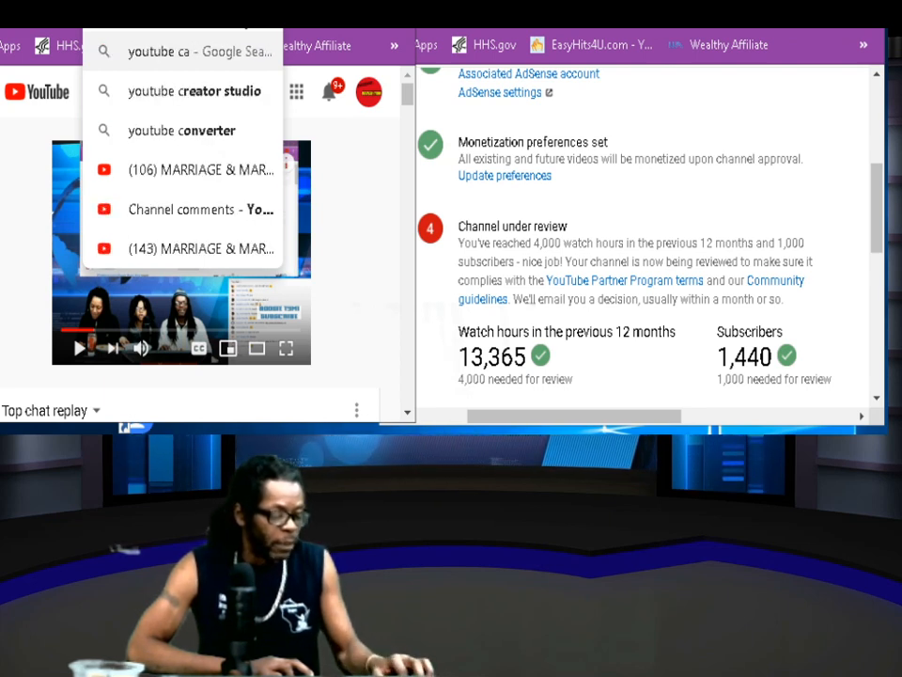
text(l)
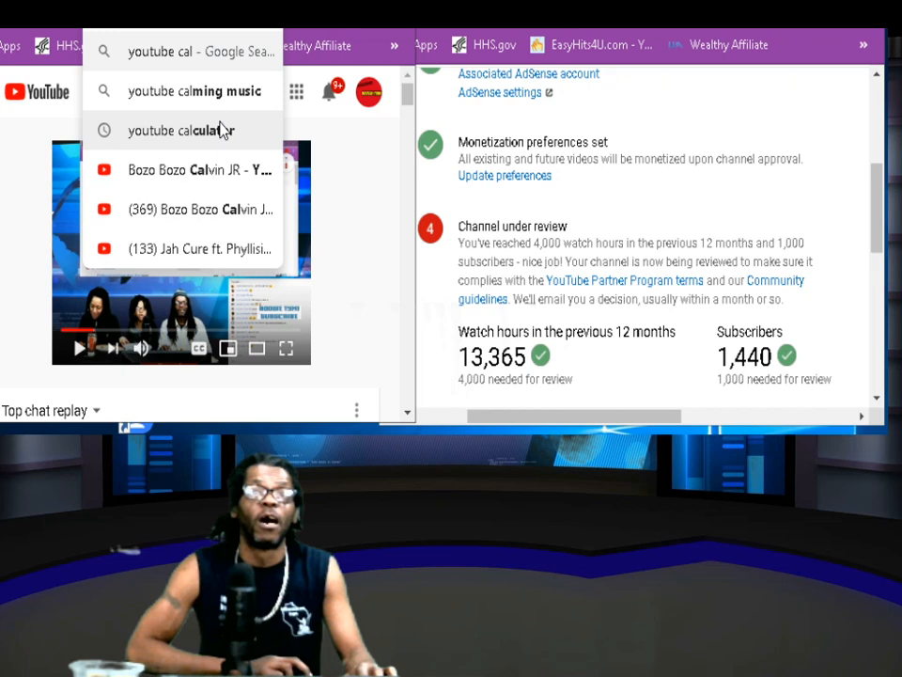
click(181, 129)
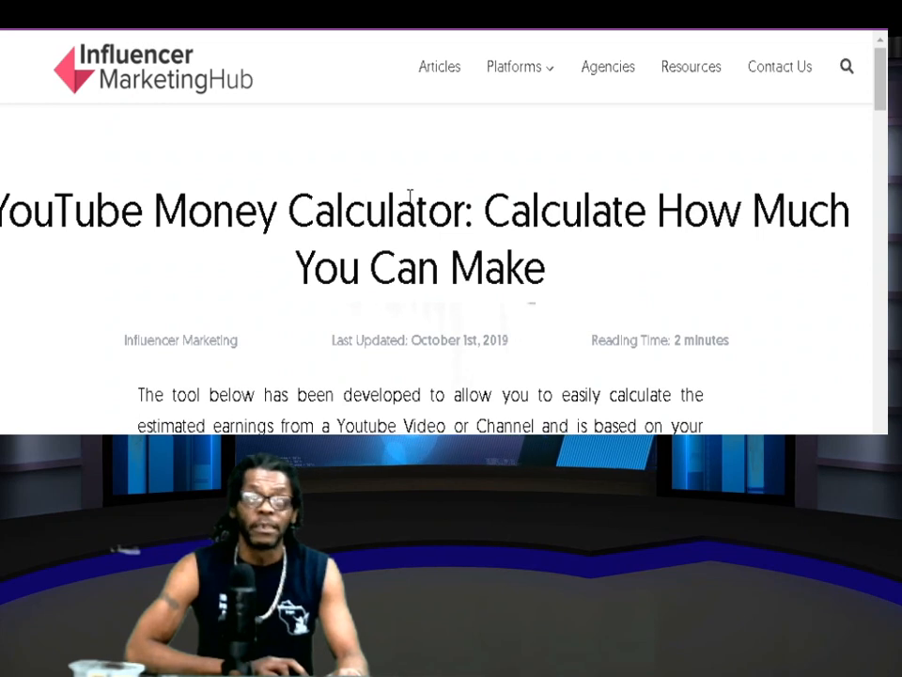
Drag Daily Video Views down to 183, estimating $0.26–$0.43 daily and $8–$13 monthly.
scroll(down, 3)
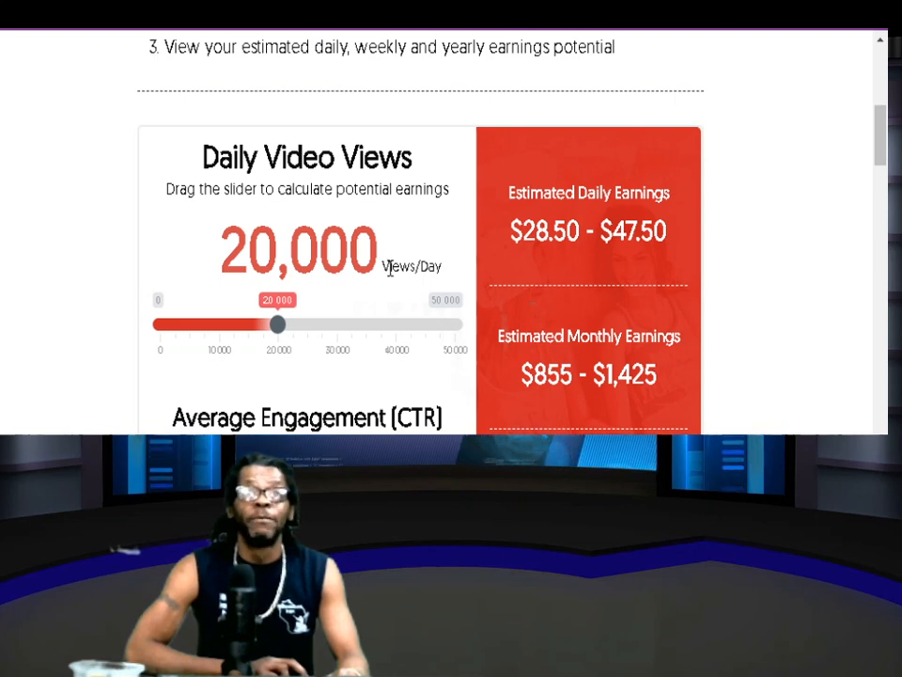
drag(280, 324, 248, 328)
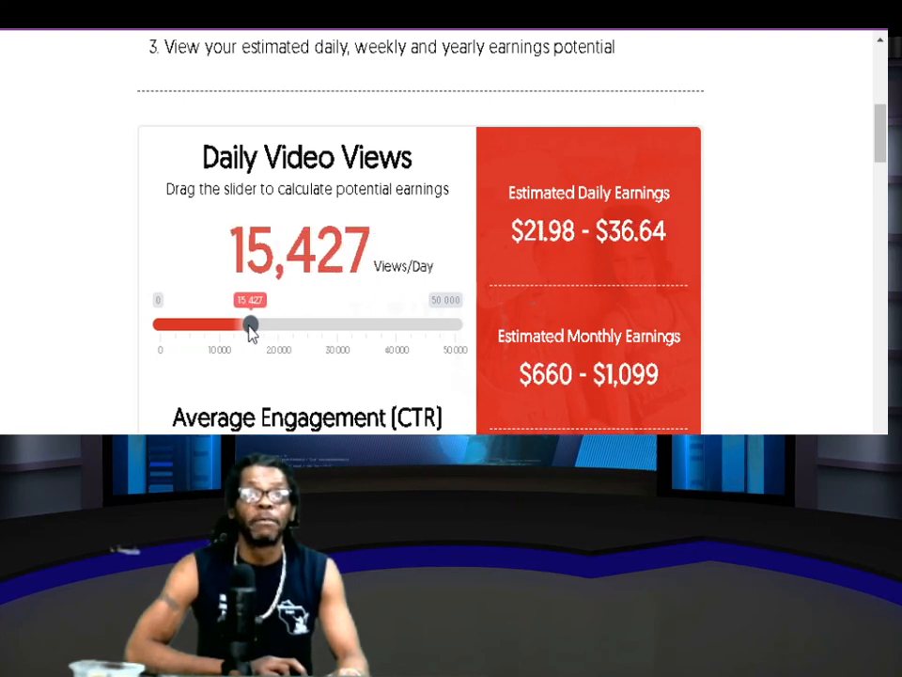
drag(248, 328, 168, 328)
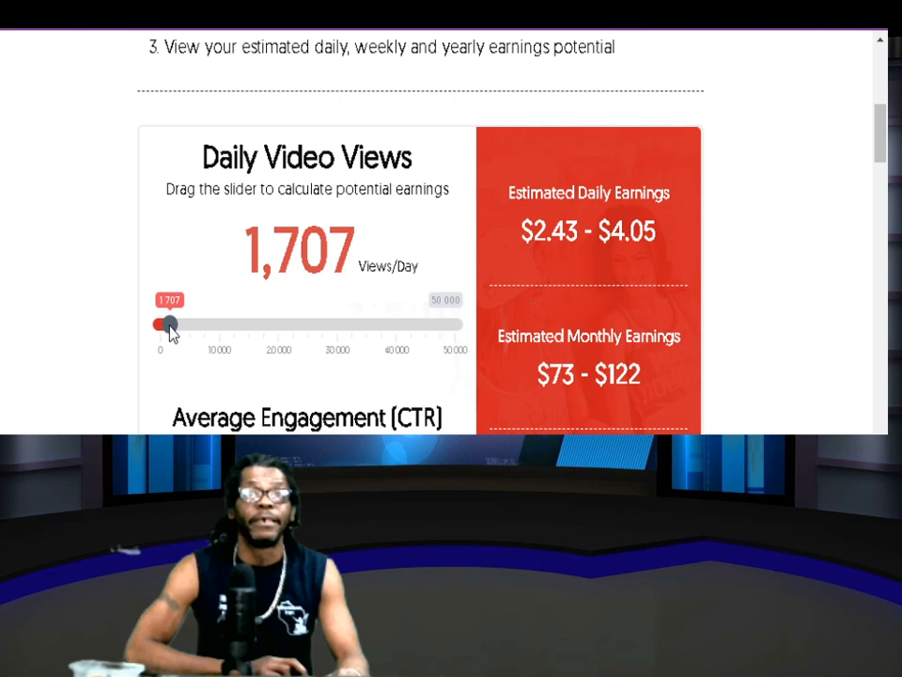
drag(170, 327, 158, 327)
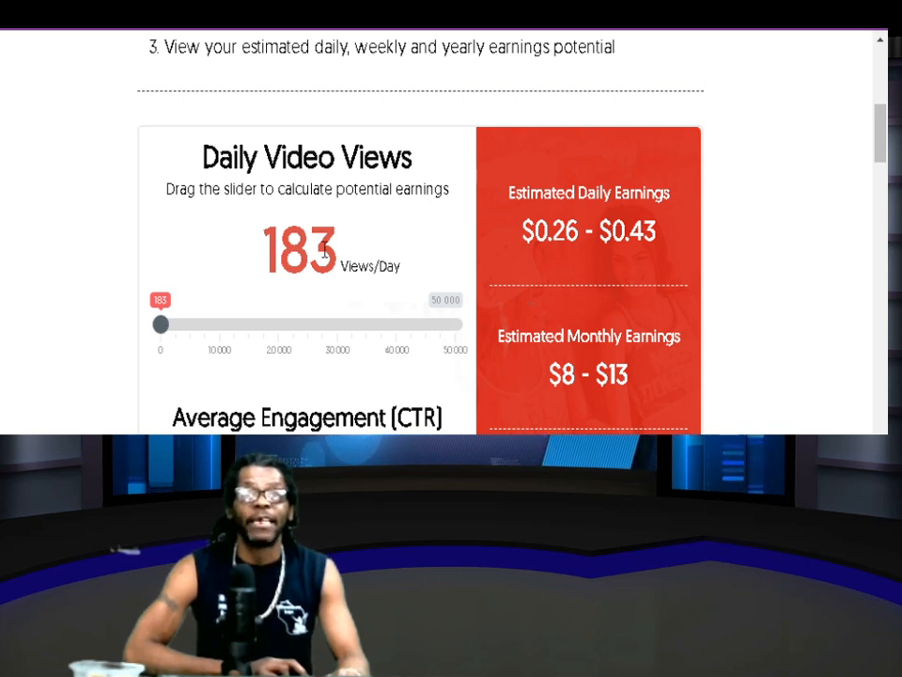
mouse_move(579, 265)
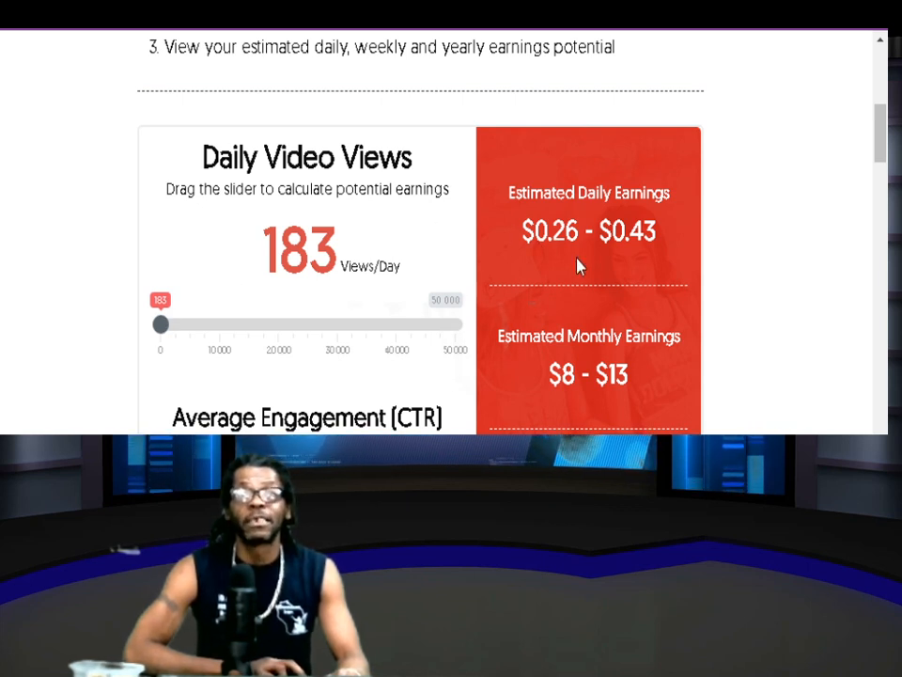
mouse_move(515, 344)
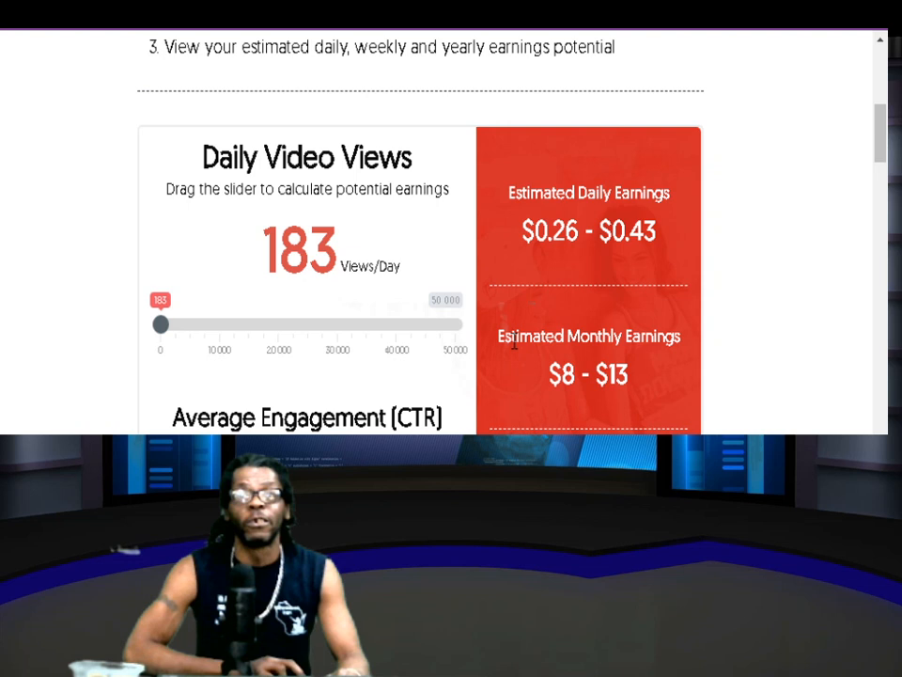
mouse_move(554, 405)
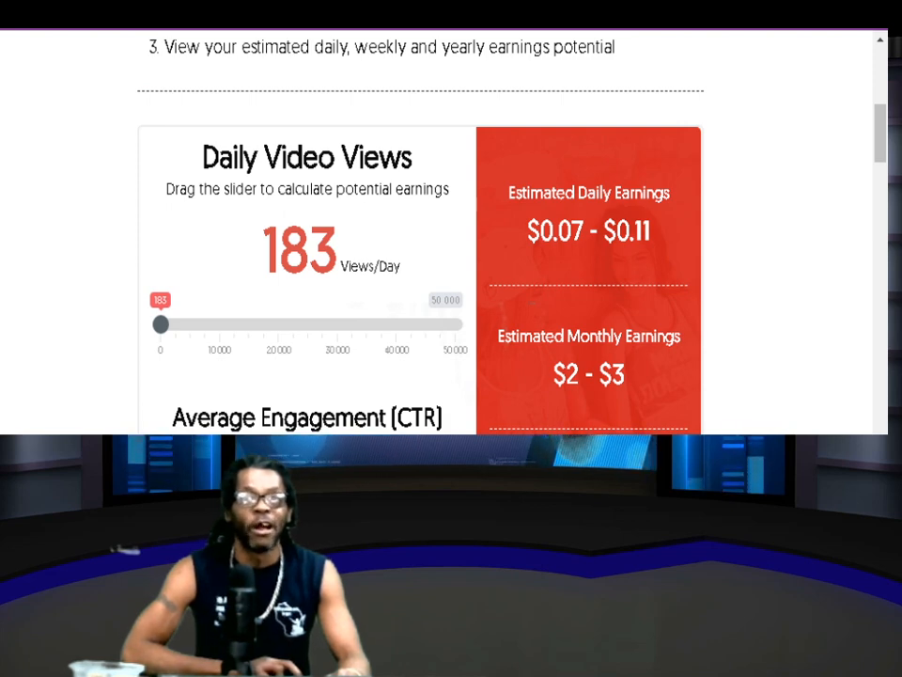
scroll(down, 3)
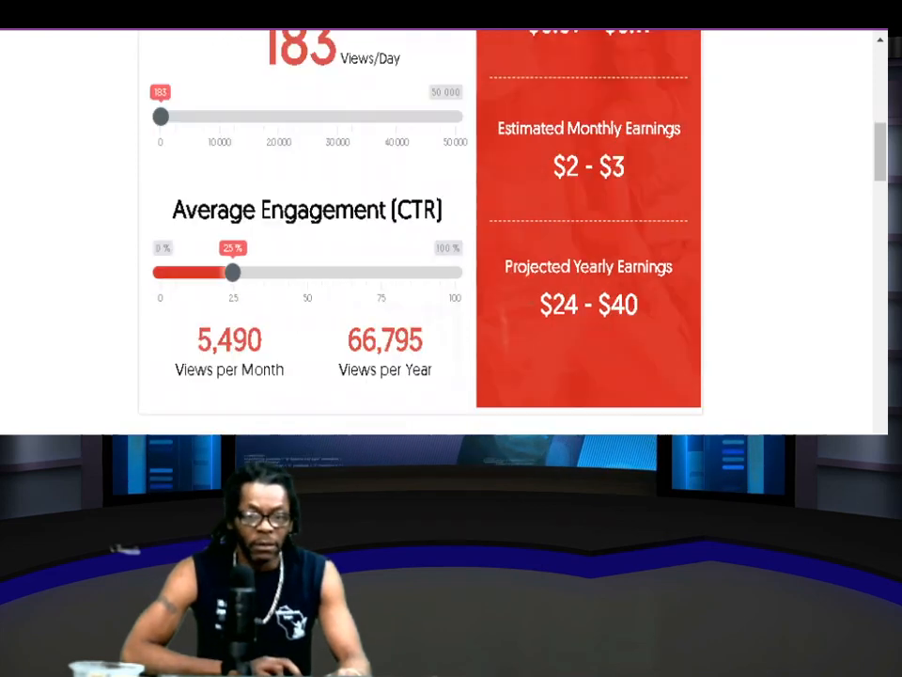
scroll(up, 3)
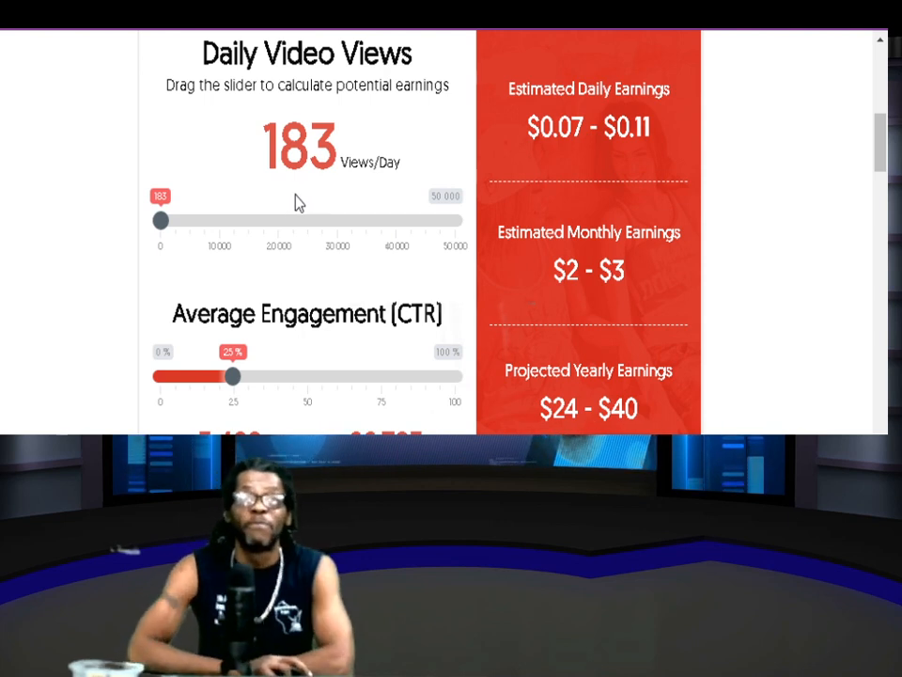
mouse_move(310, 198)
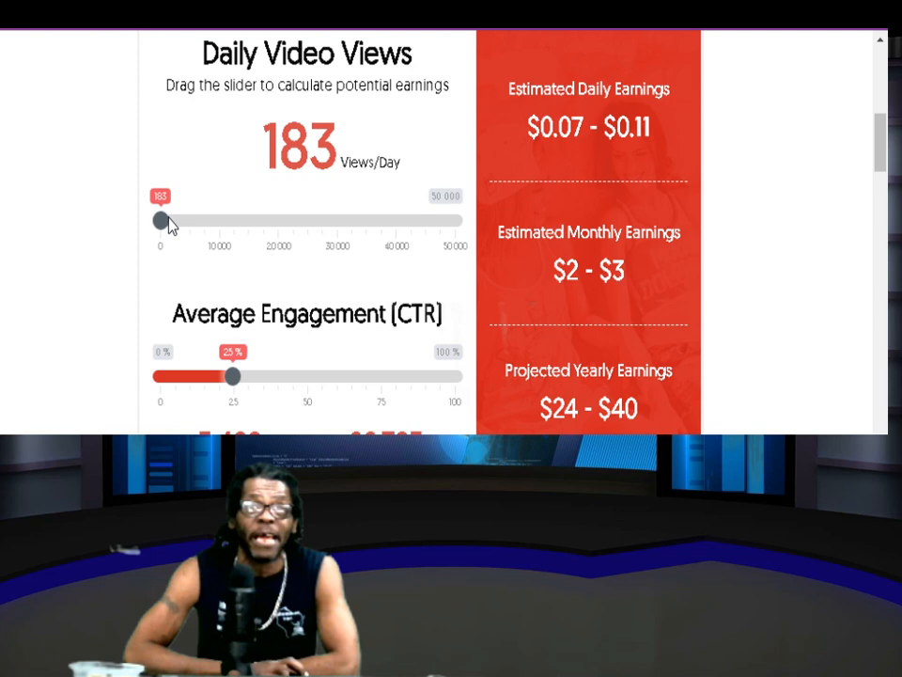
scroll(up, 3)
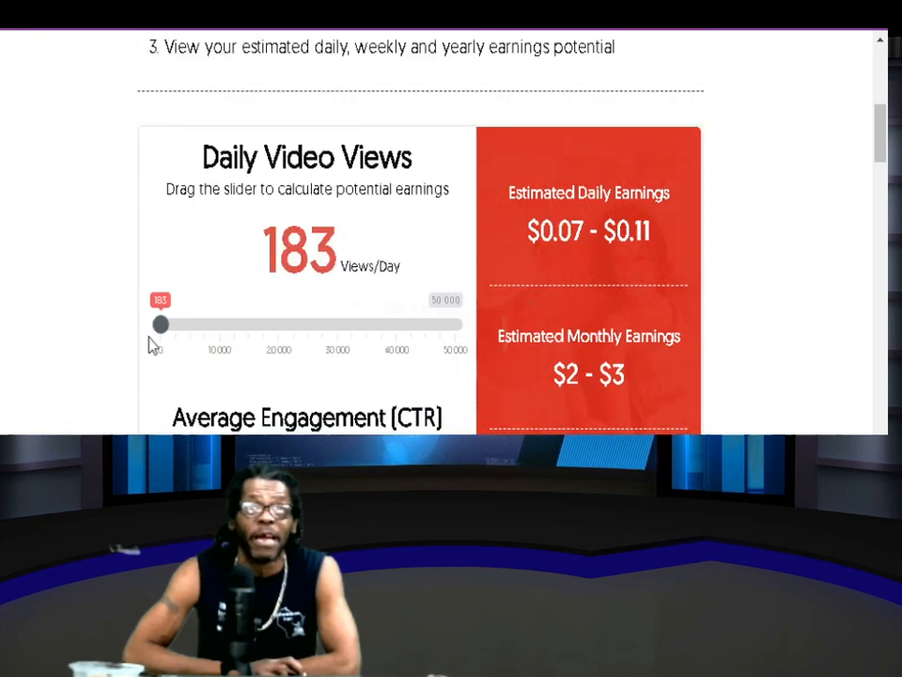
scroll(up, 3)
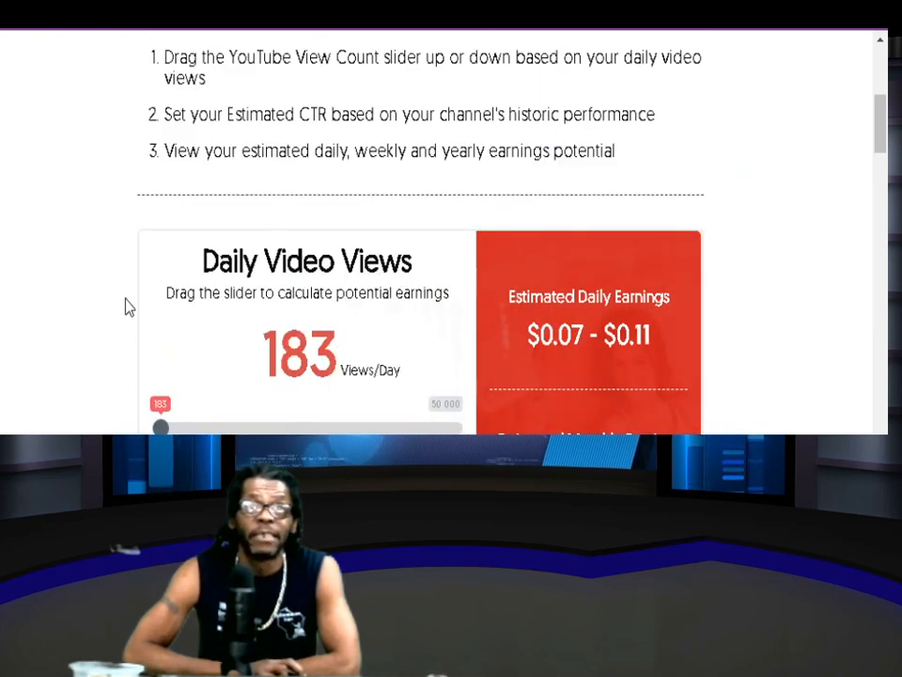
scroll(down, 3)
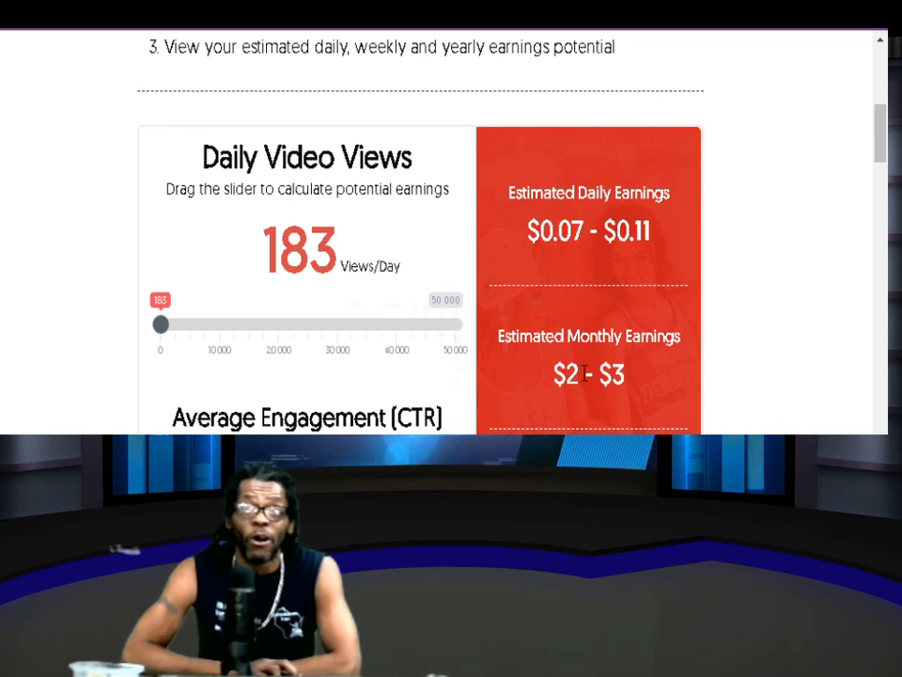
Scroll so the $0.07–$0.11 daily, $2–$3 monthly and $24–$40 yearly estimates show together.
scroll(down, 3)
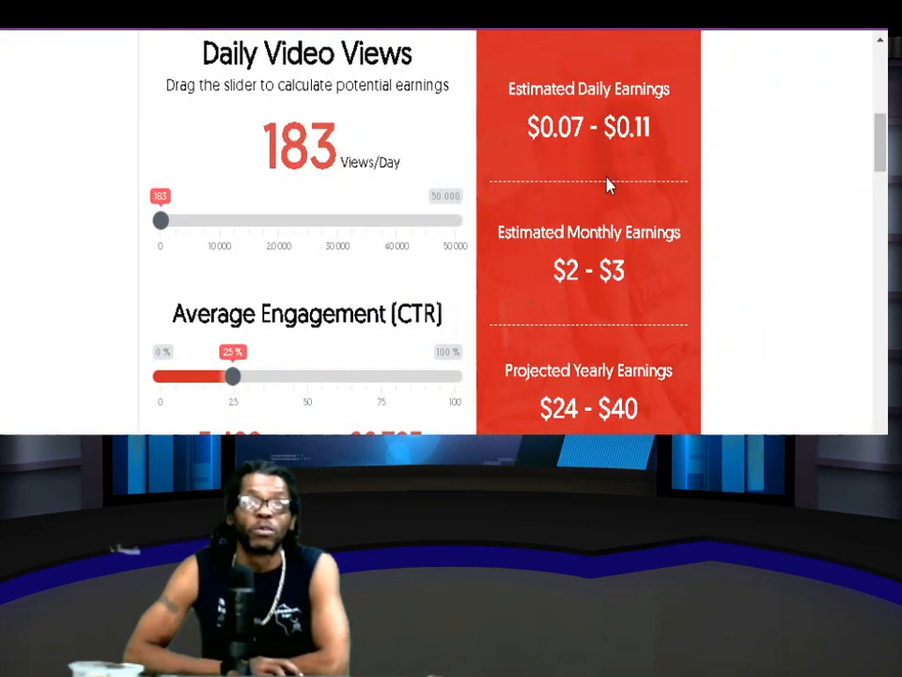
mouse_move(214, 184)
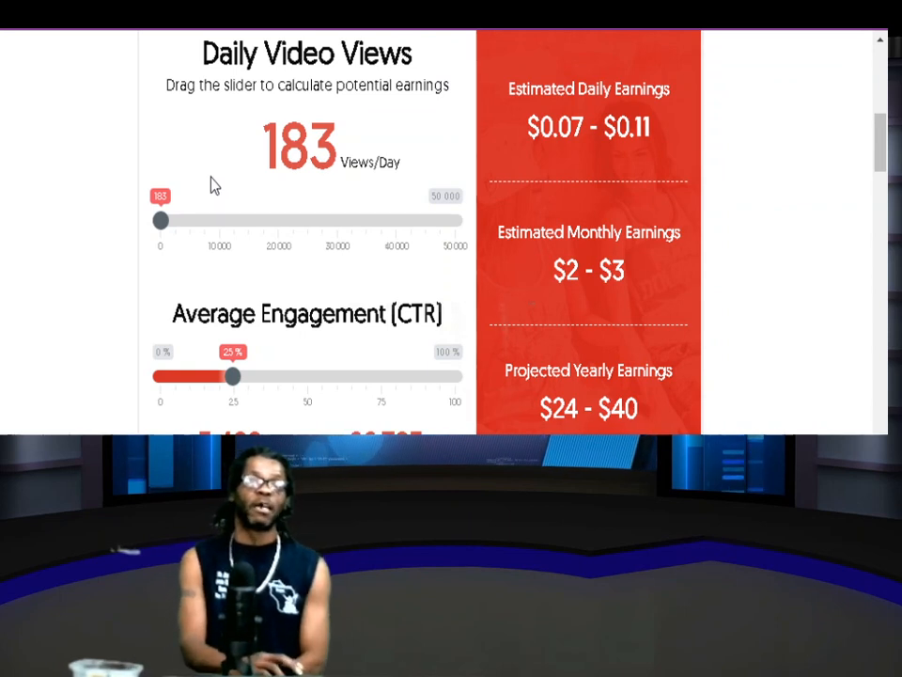